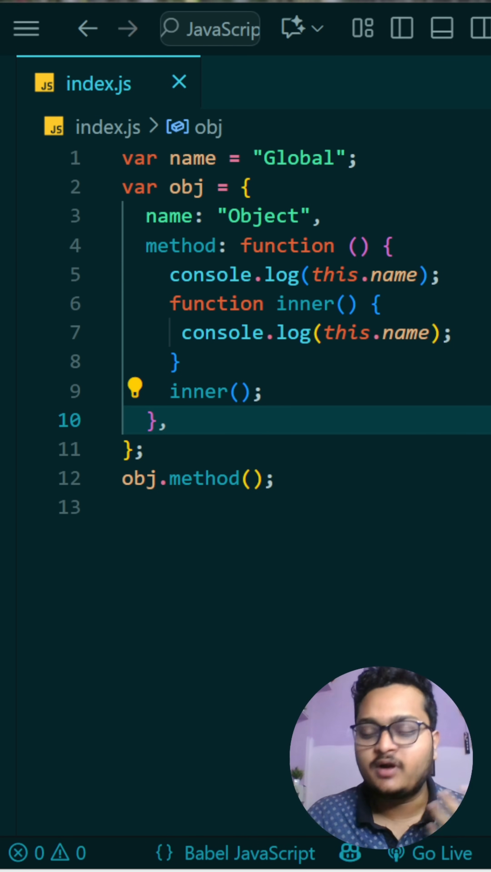
# Run node index.js in the integrated terminal, printing 'Object' then 'undefined'.
pyautogui.click(334, 159)
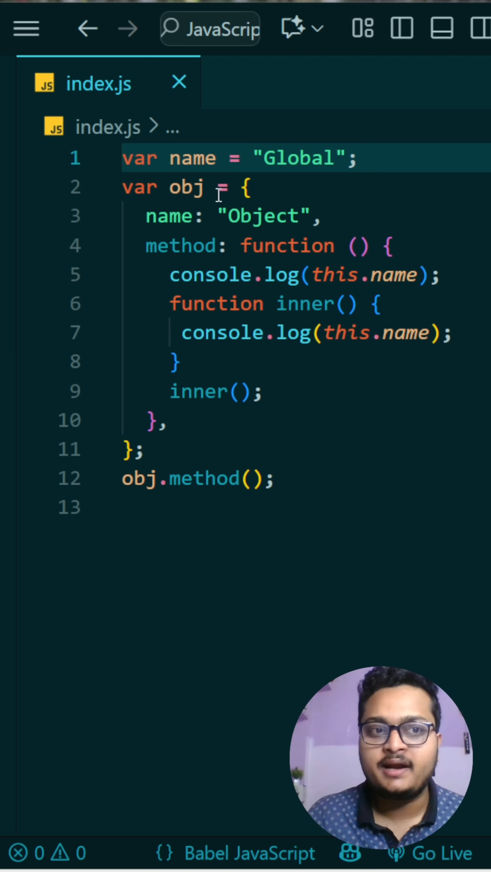
pyautogui.click(133, 449)
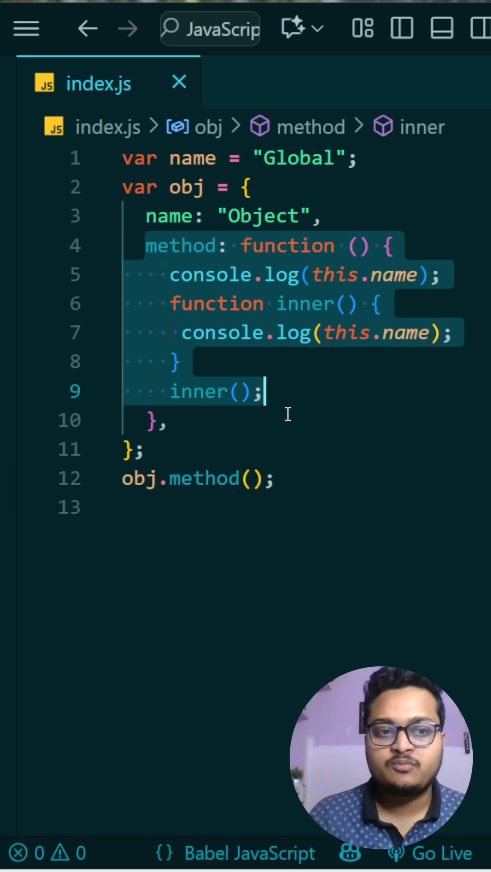
pyautogui.click(172, 421)
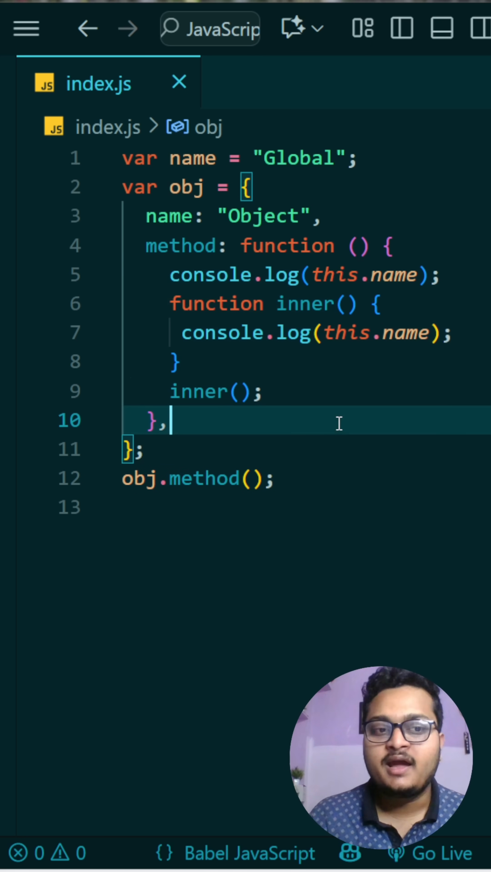
pyautogui.moveTo(192, 494)
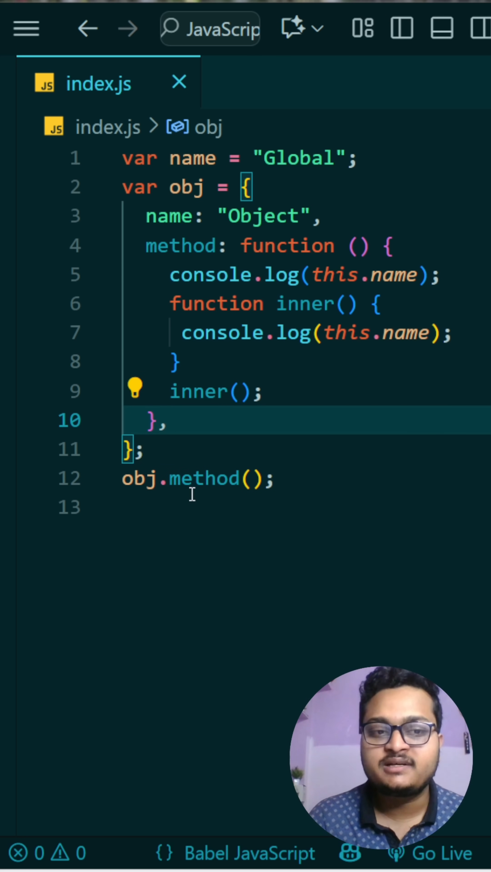
pyautogui.click(439, 275)
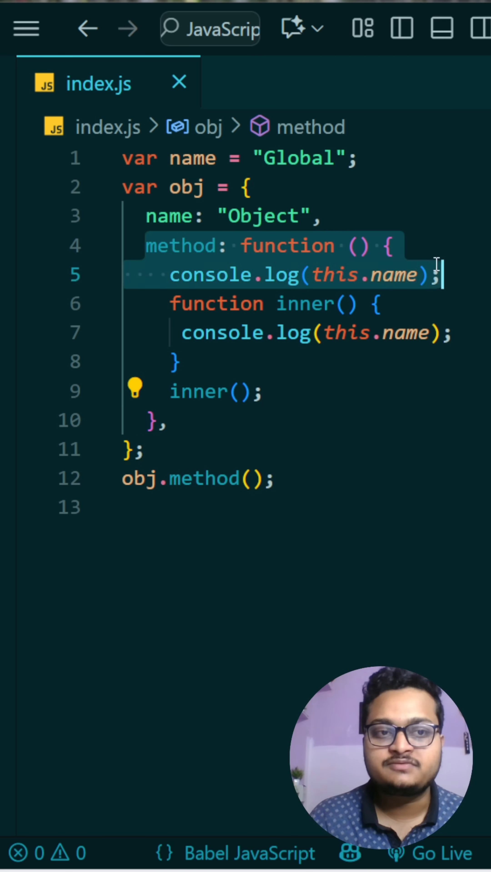
pyautogui.click(211, 391)
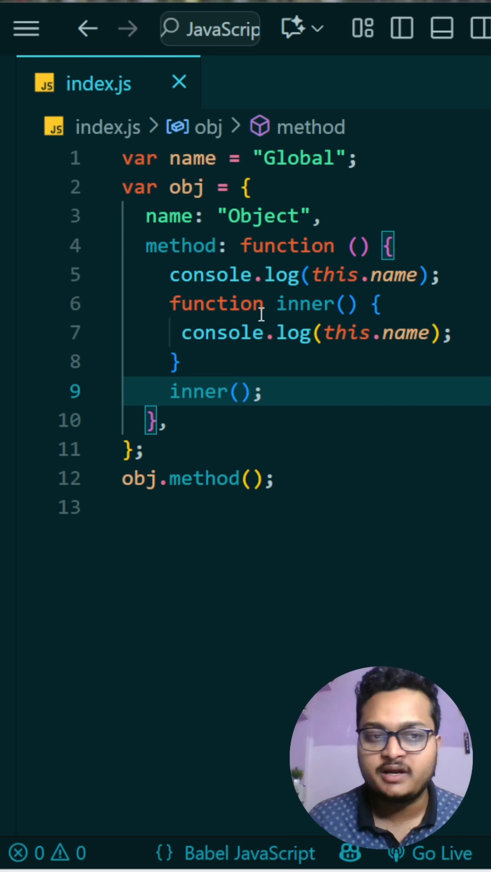
# Review the output against the nested-function code and close the terminal, leaving index.js unchanged.
pyautogui.click(442, 275)
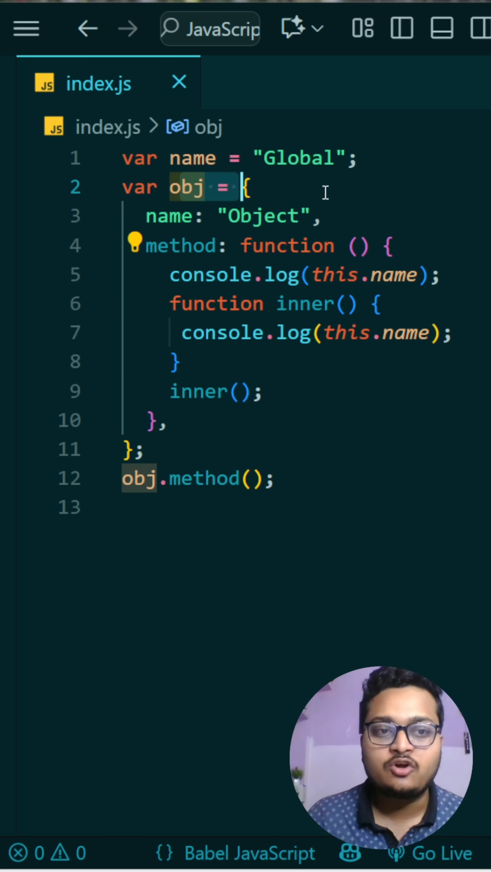
pyautogui.click(178, 362)
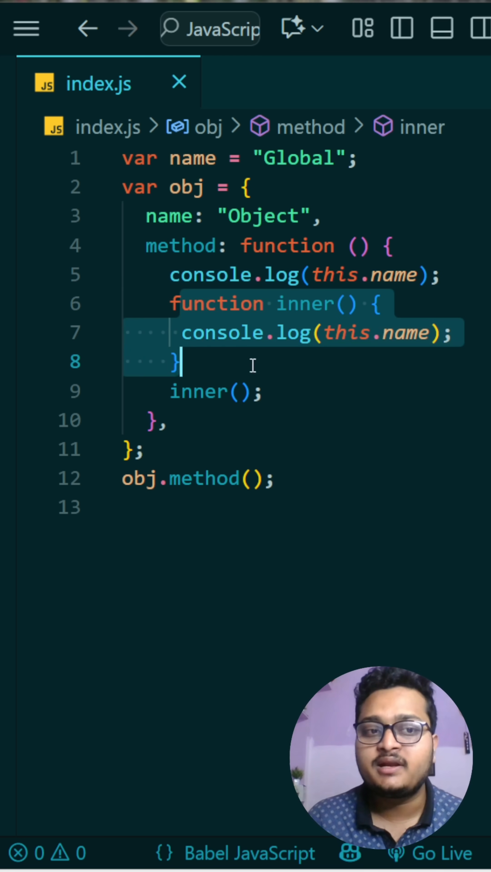
pyautogui.click(265, 391)
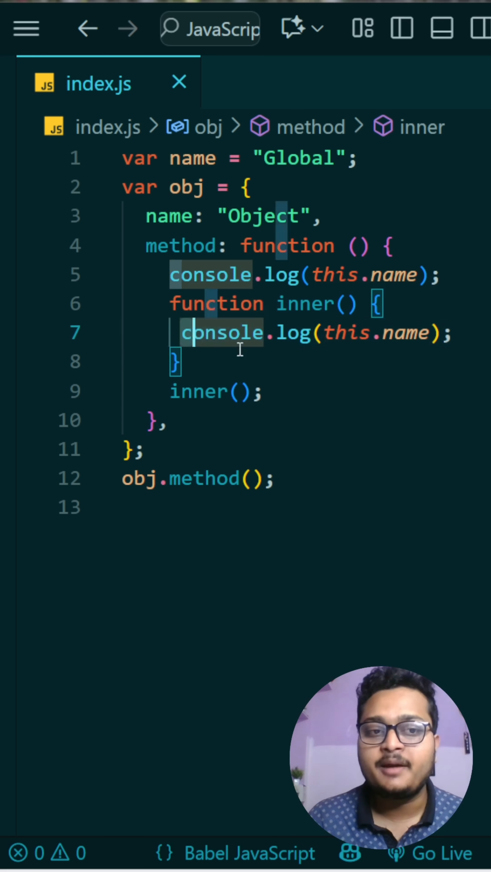
pyautogui.click(469, 332)
pyautogui.write('node index.js')
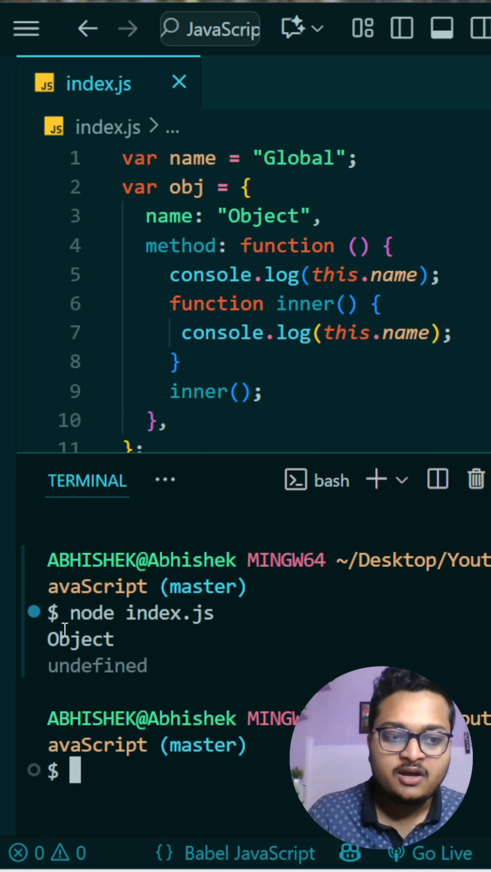
pyautogui.doubleClick(81, 638)
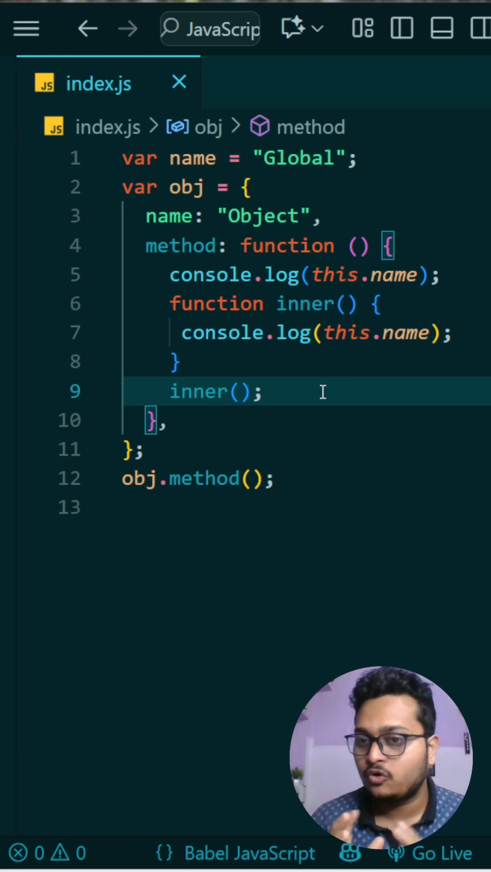
pyautogui.click(266, 391)
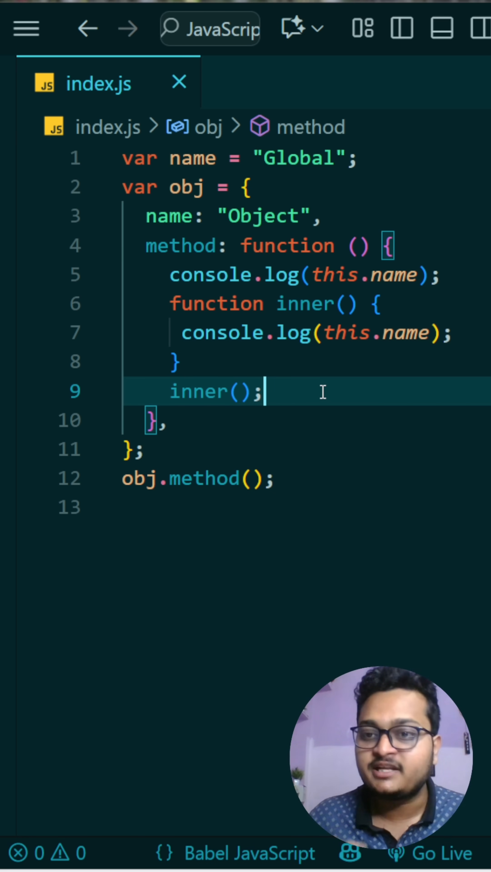